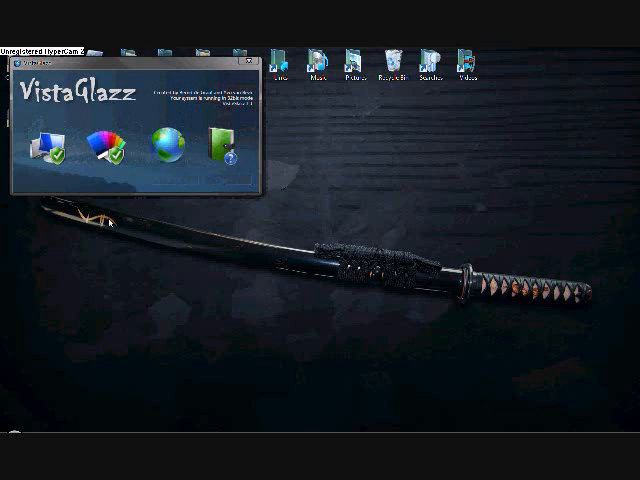
mouse_move(17, 225)
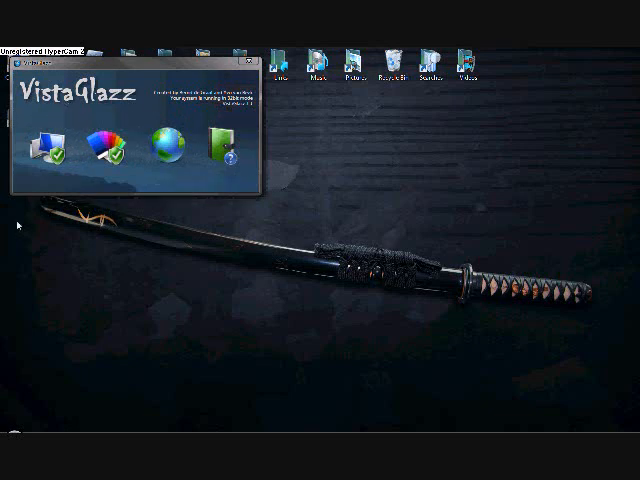
mouse_move(49, 196)
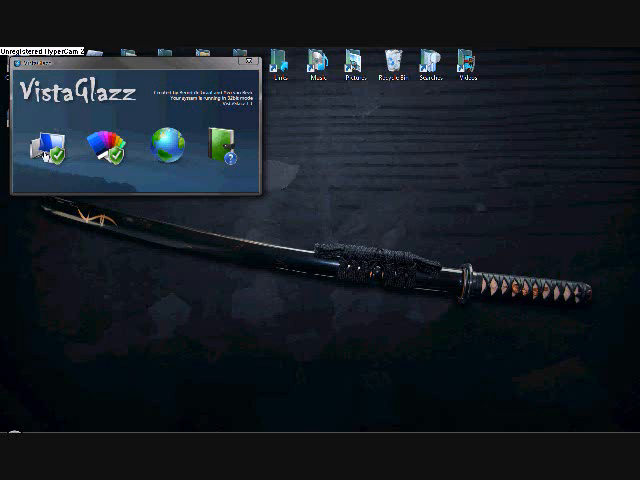
Step: Open the Vista Stealth X86+X64 post in Firefox and scroll to its download link
left_click(50, 147)
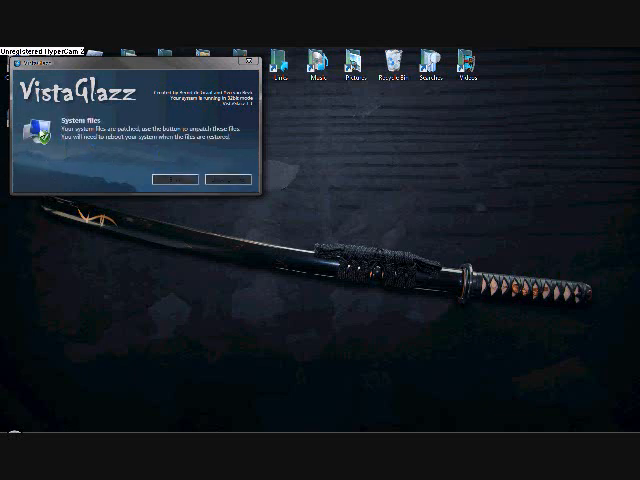
mouse_move(229, 173)
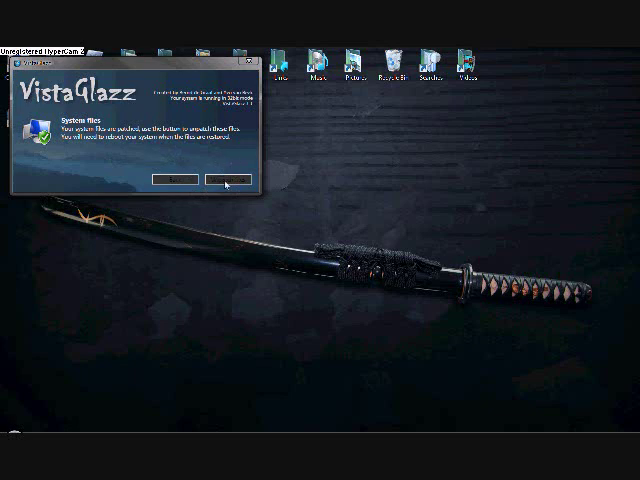
mouse_move(180, 180)
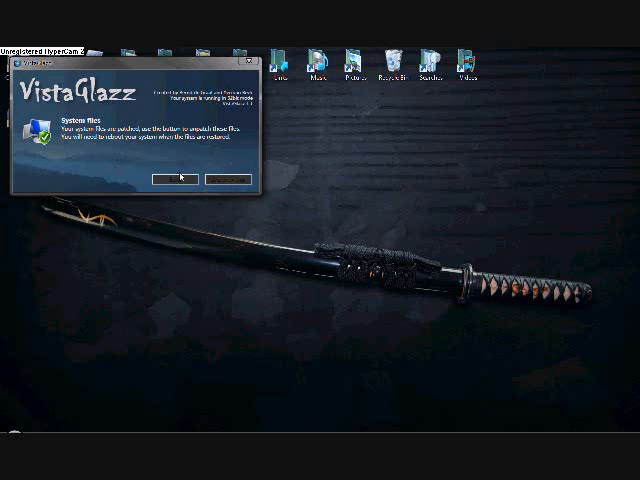
mouse_move(212, 179)
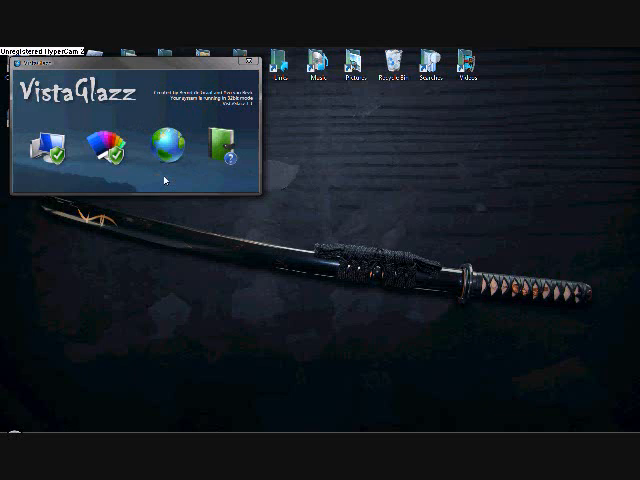
mouse_move(46, 115)
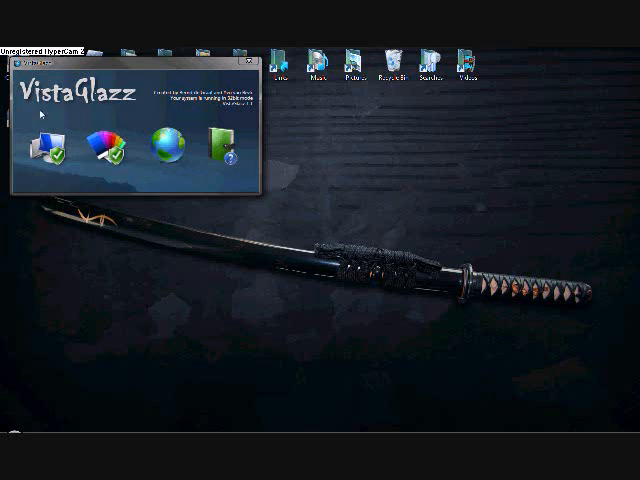
mouse_move(112, 170)
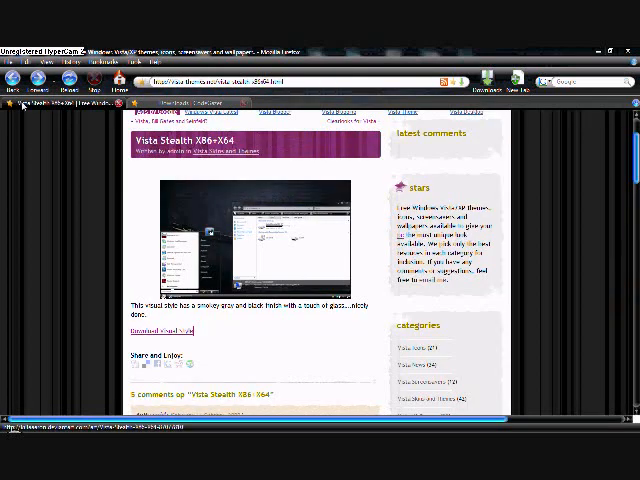
mouse_move(542, 240)
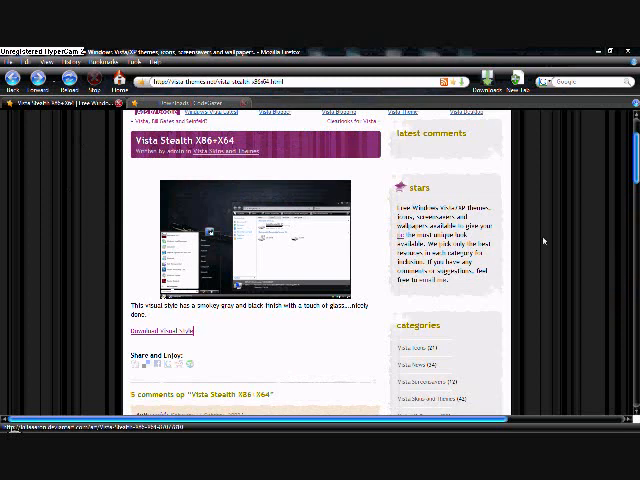
scroll("down", 3)
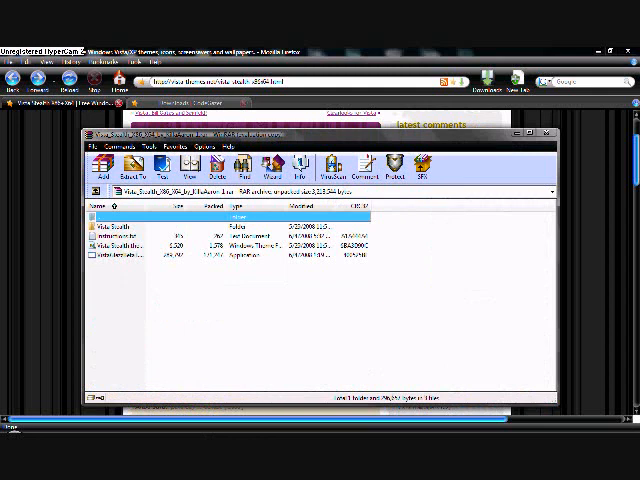
mouse_move(160, 258)
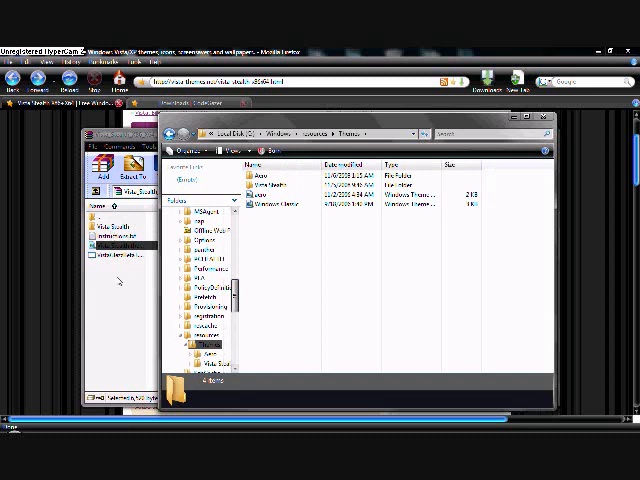
Step: Enter the Vista Stealth folder in Themes and open the Vista Stealth .theme file
left_click(280, 189)
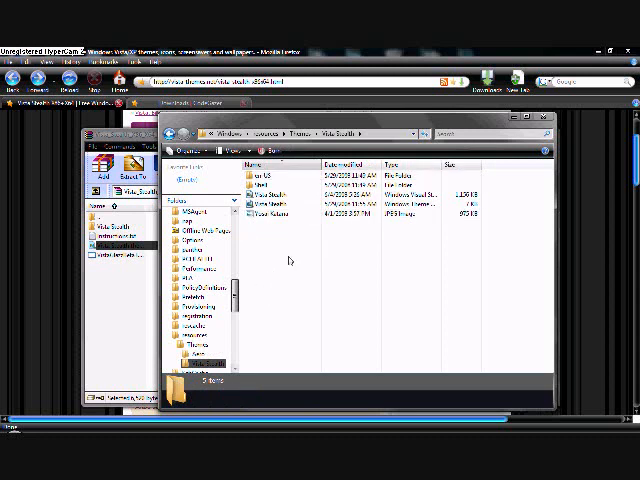
left_click(280, 205)
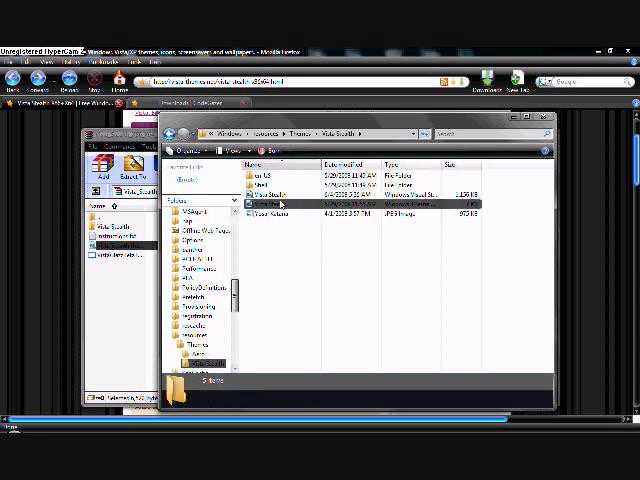
left_click(290, 203)
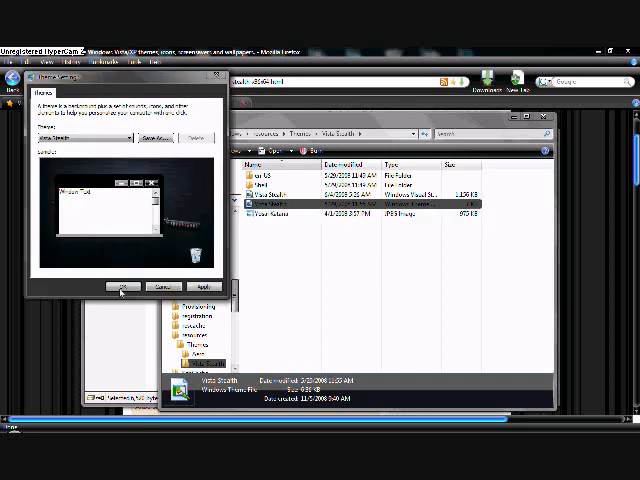
Step: Browse to the Vista Stealth folder under Themes to locate its theme file
left_click(125, 138)
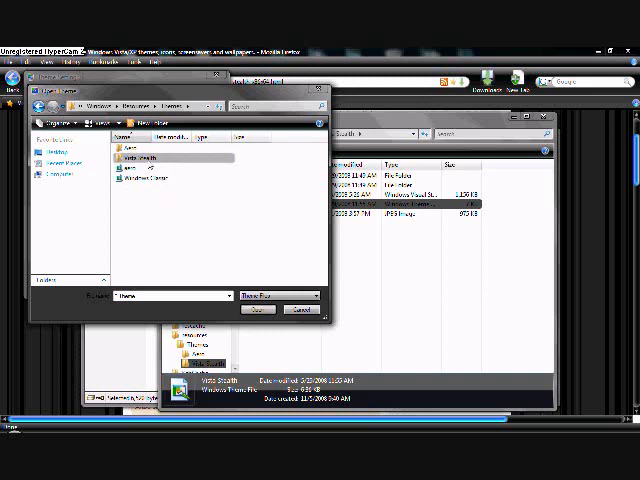
double_click(138, 156)
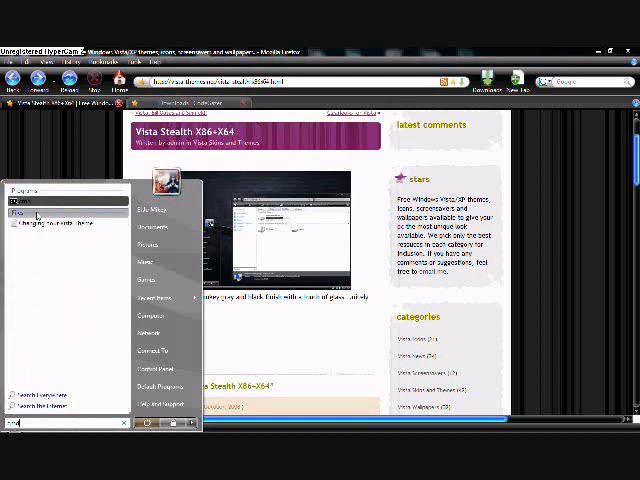
Step: Right-click the cmd search result to bring up its launch options
right_click(35, 201)
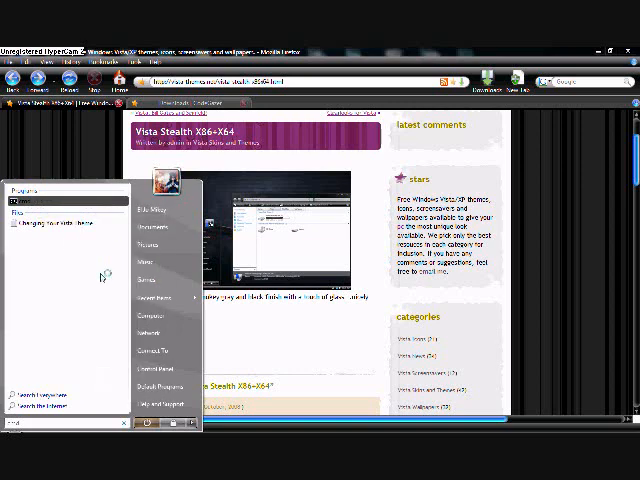
mouse_move(100, 272)
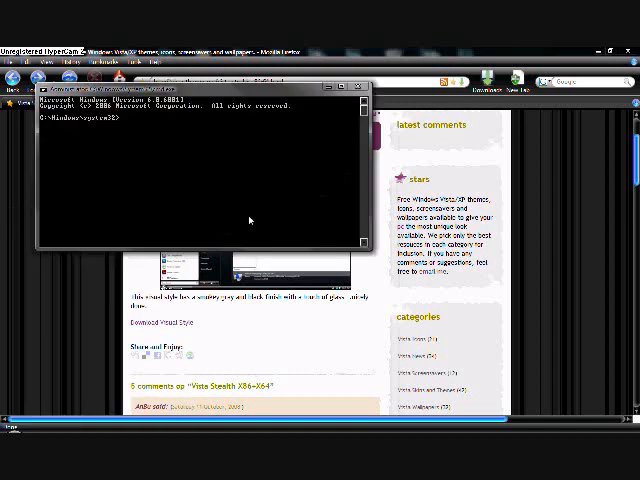
mouse_move(211, 154)
type("sfc ")
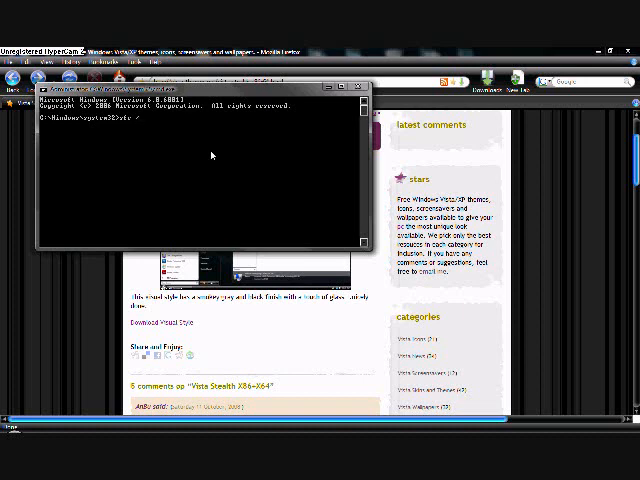
Step: Type the '/s' part of the sfc /scannow command at the system32 prompt
type("/s")
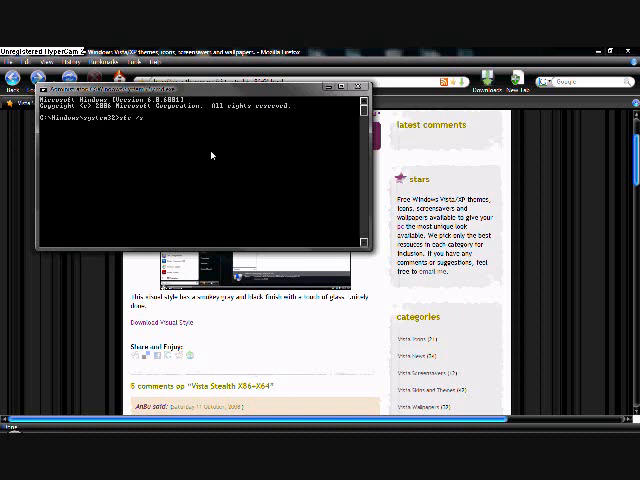